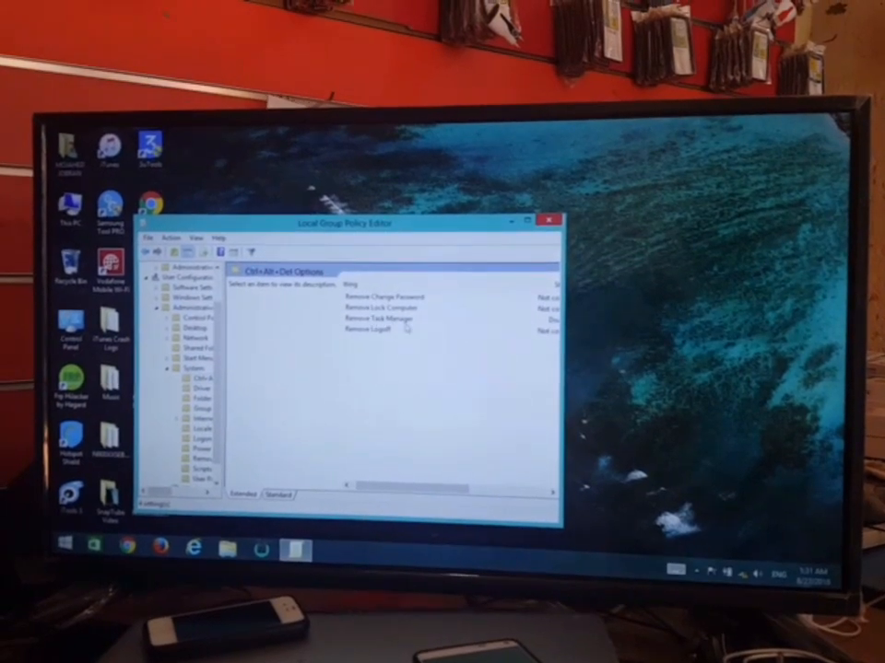
Step: Set the Remove Task Manager policy to Not Configured, then bring up the Start screen
double_click(373, 318)
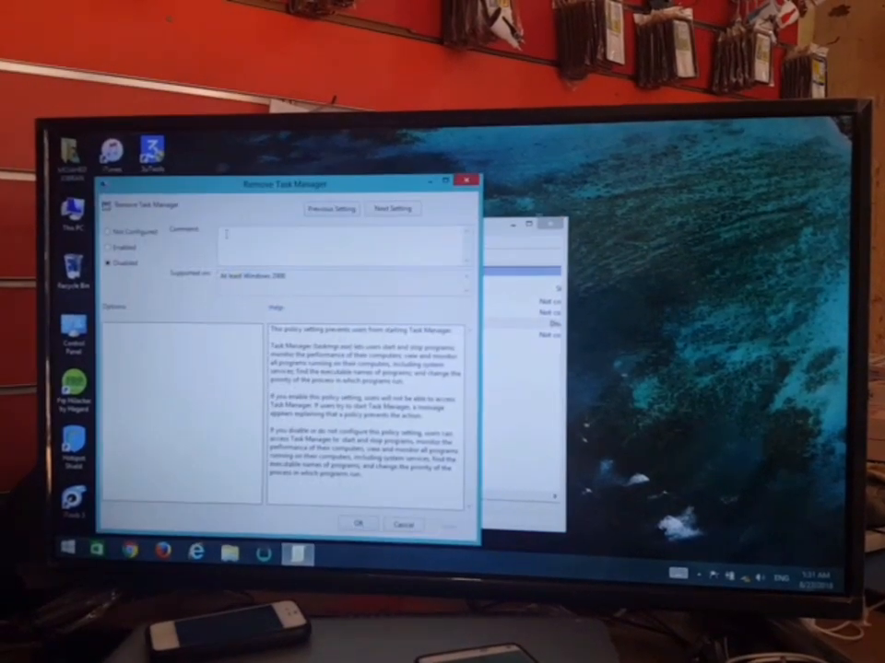
left_click(109, 232)
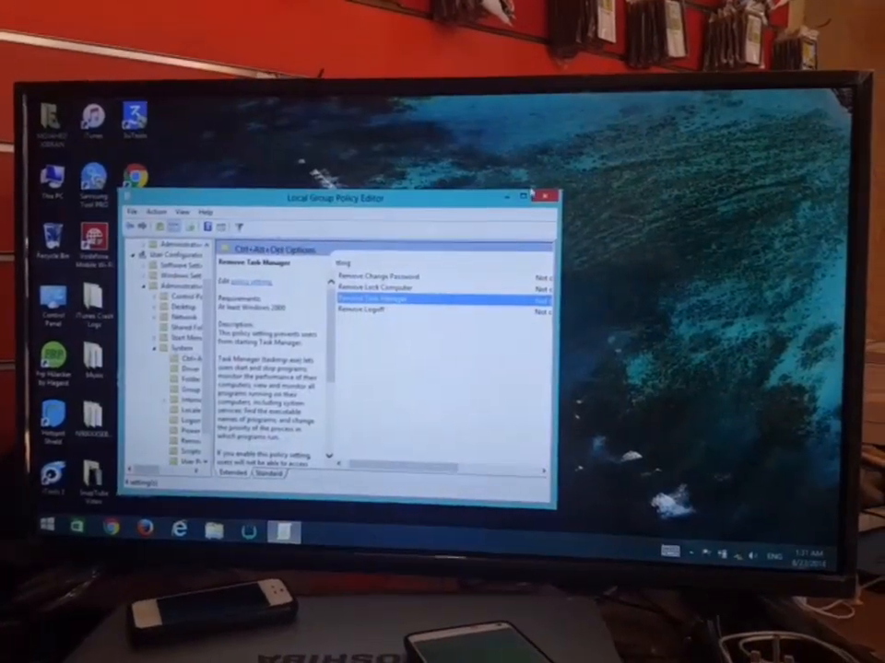
key("Super")
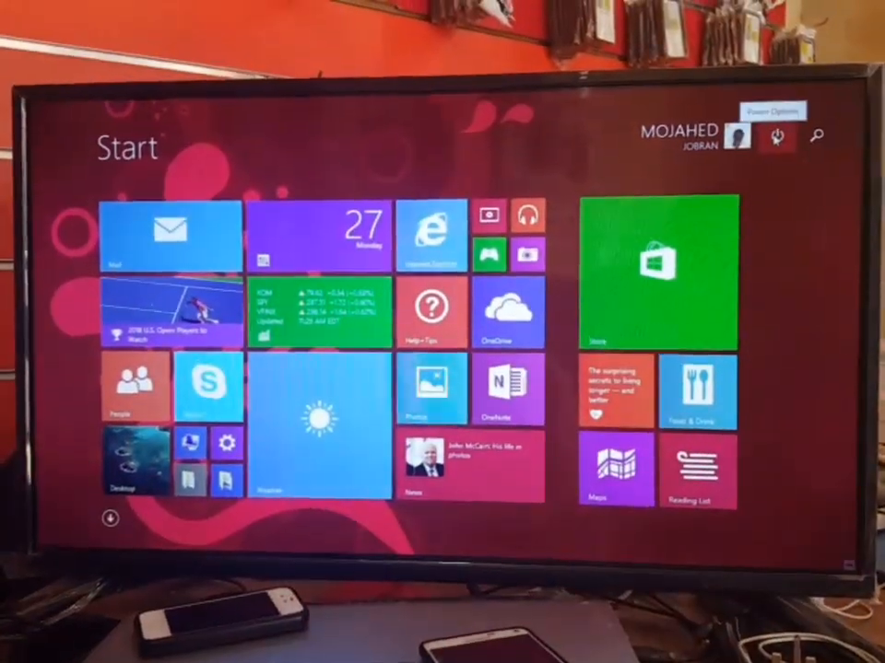